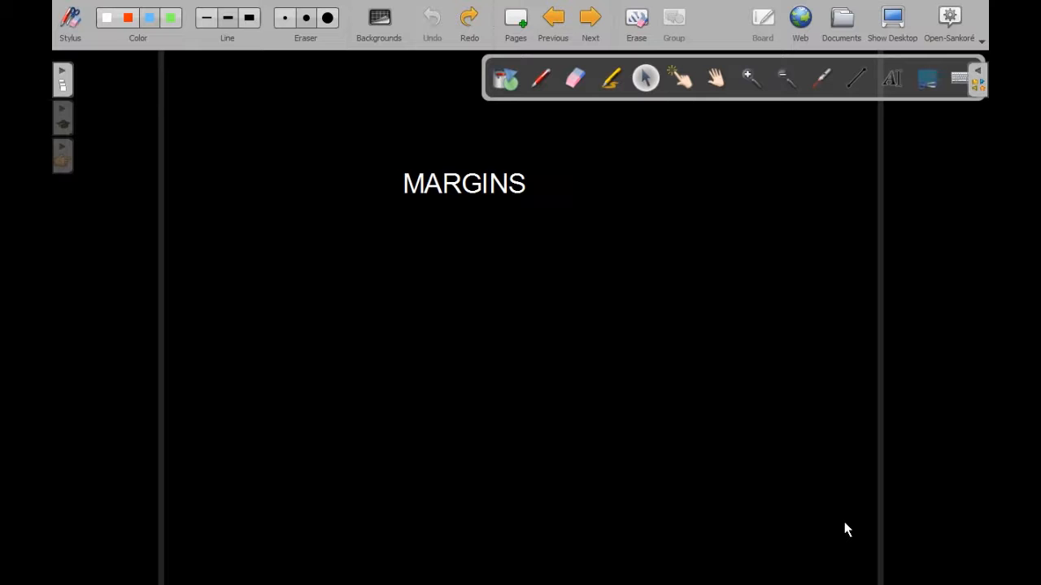
pyautogui.moveTo(231, 283)
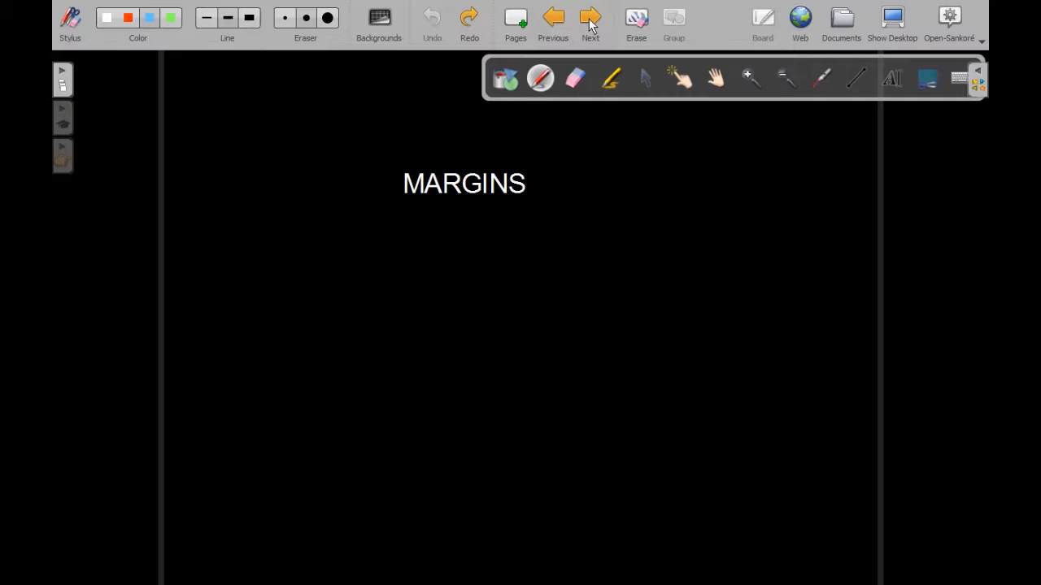
# - Advance to the Reliance call seller example: 582000 position, Rs 116400 margin
pyautogui.click(589, 16)
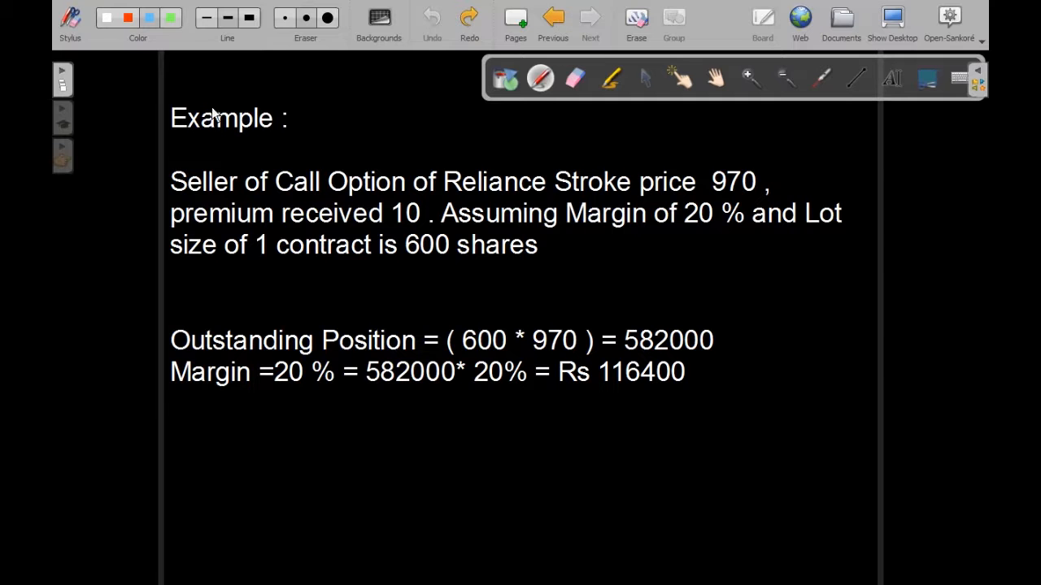
pyautogui.moveTo(377, 203)
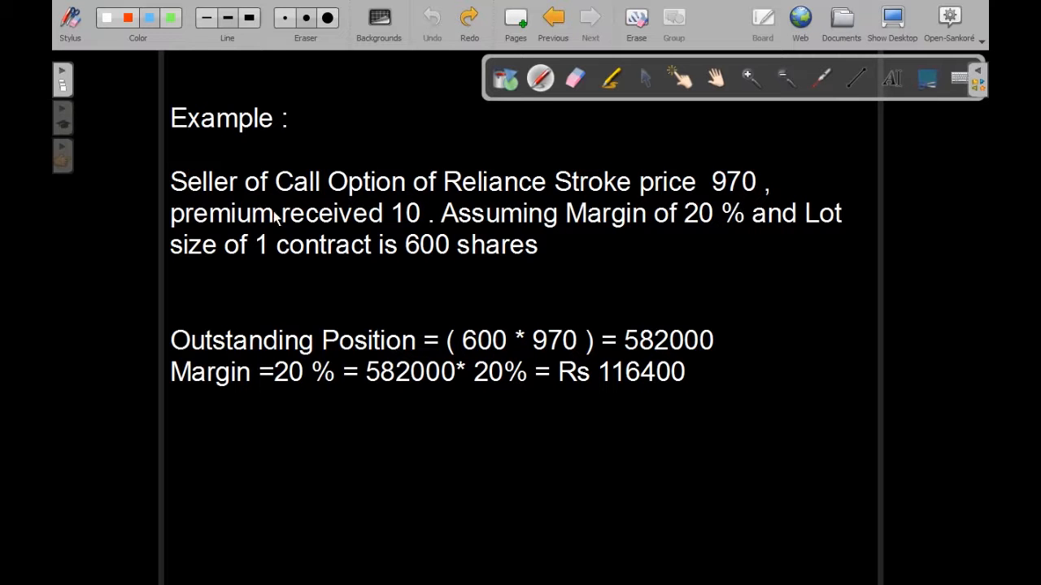
pyautogui.moveTo(407, 234)
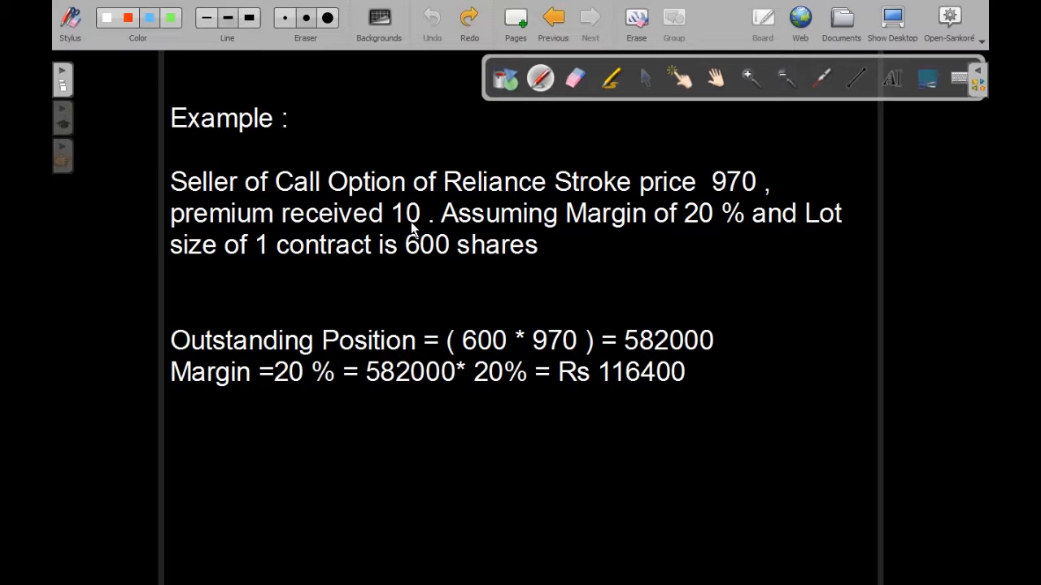
pyautogui.moveTo(598, 241)
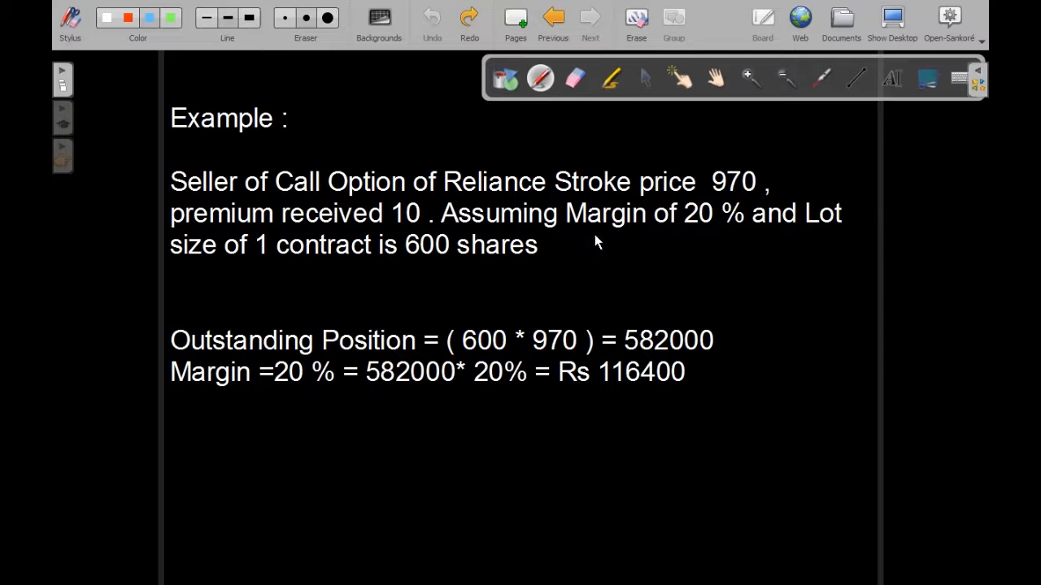
pyautogui.moveTo(663, 244)
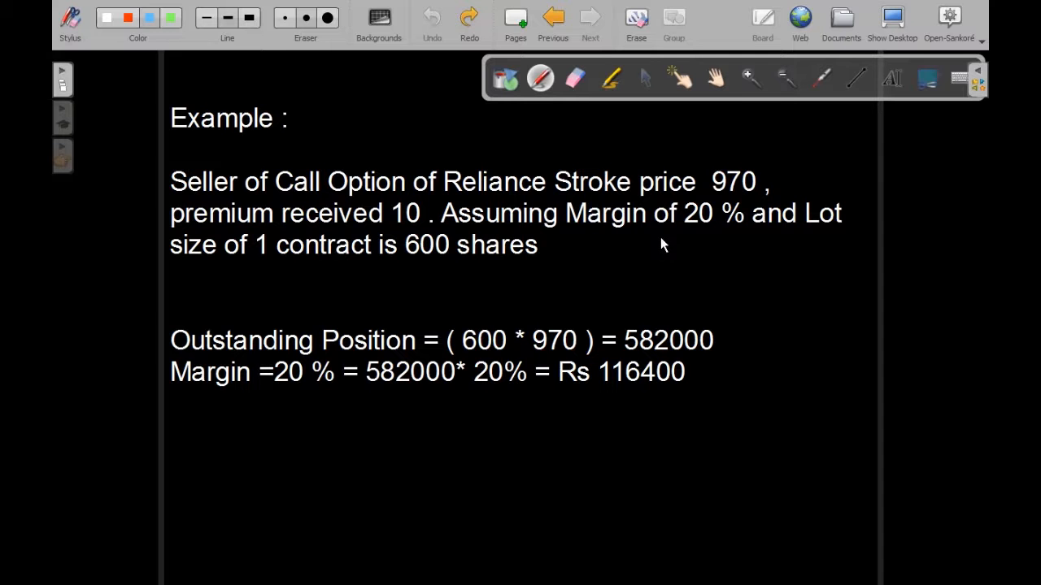
pyautogui.moveTo(716, 244)
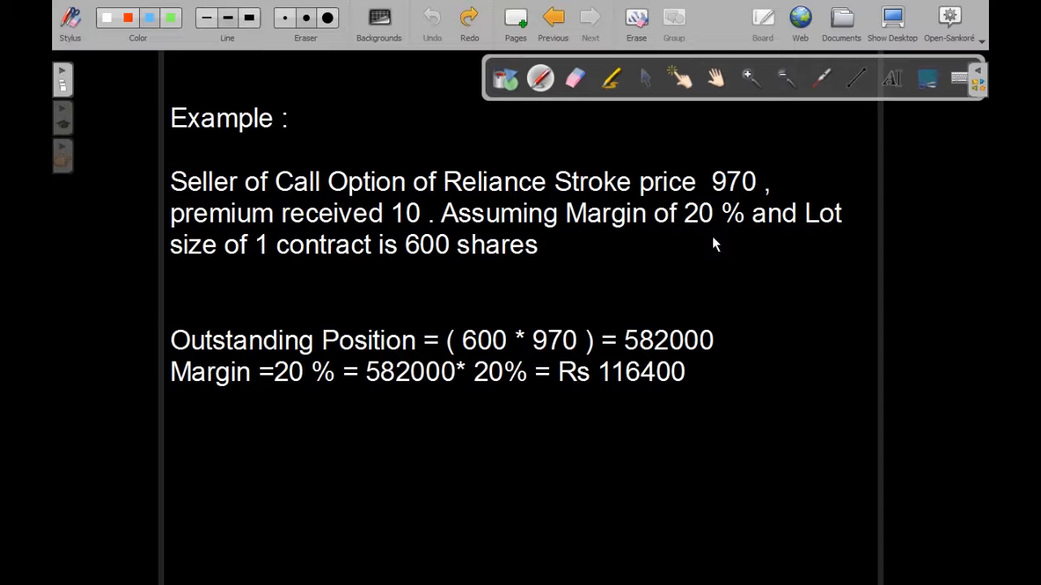
pyautogui.moveTo(731, 247)
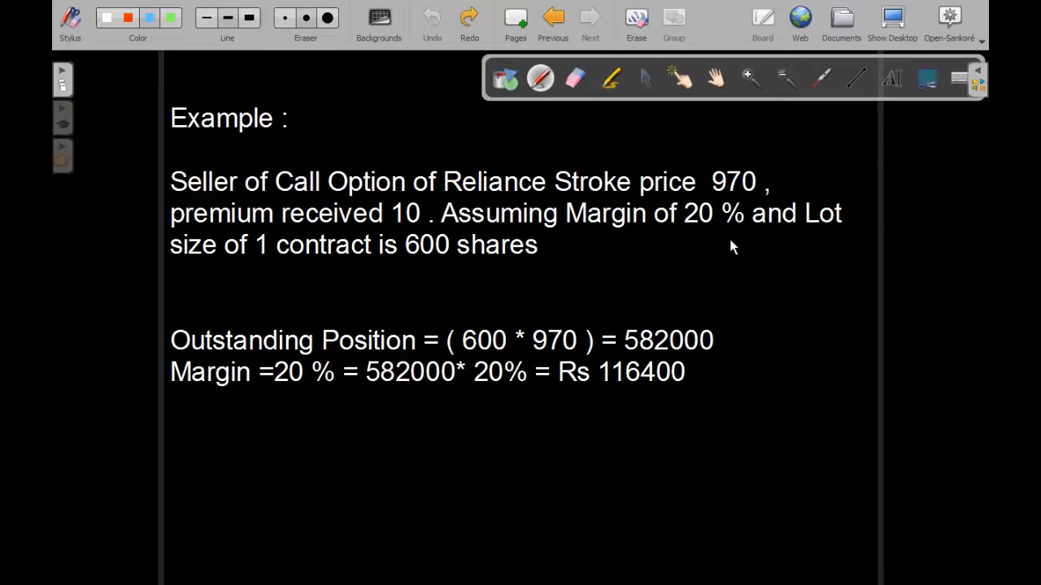
pyautogui.moveTo(317, 273)
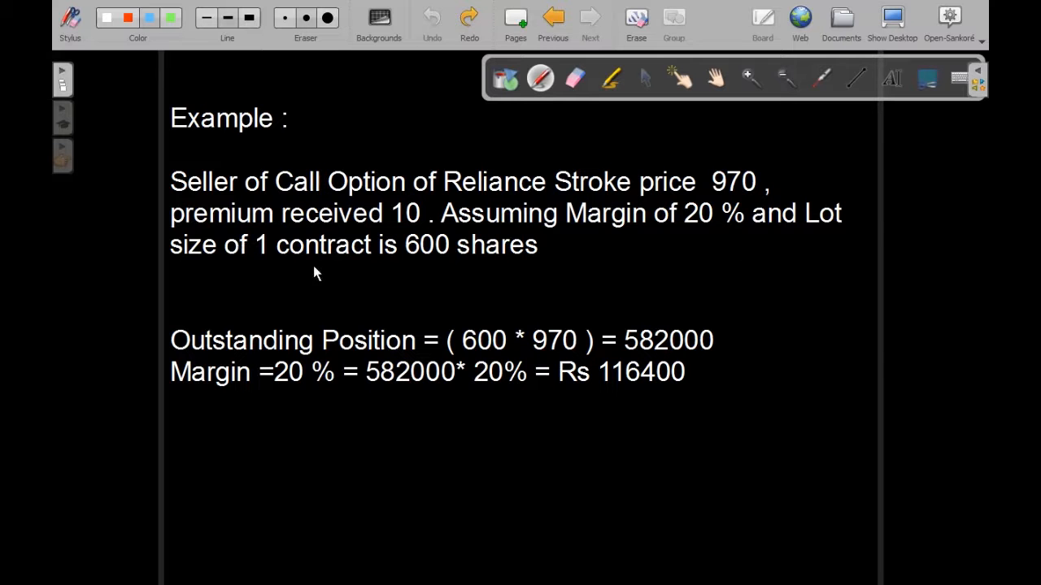
pyautogui.moveTo(469, 277)
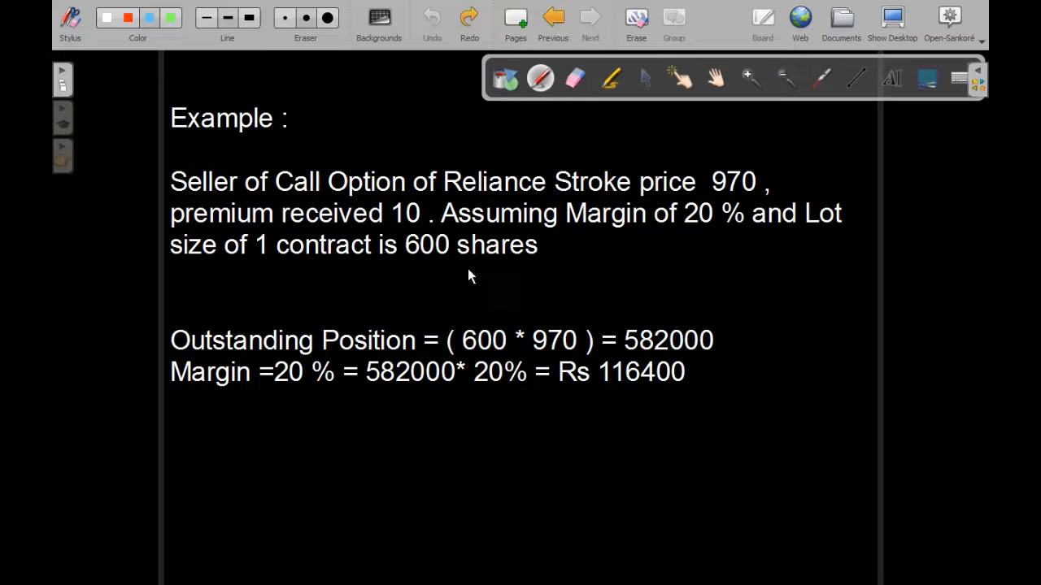
pyautogui.moveTo(261, 292)
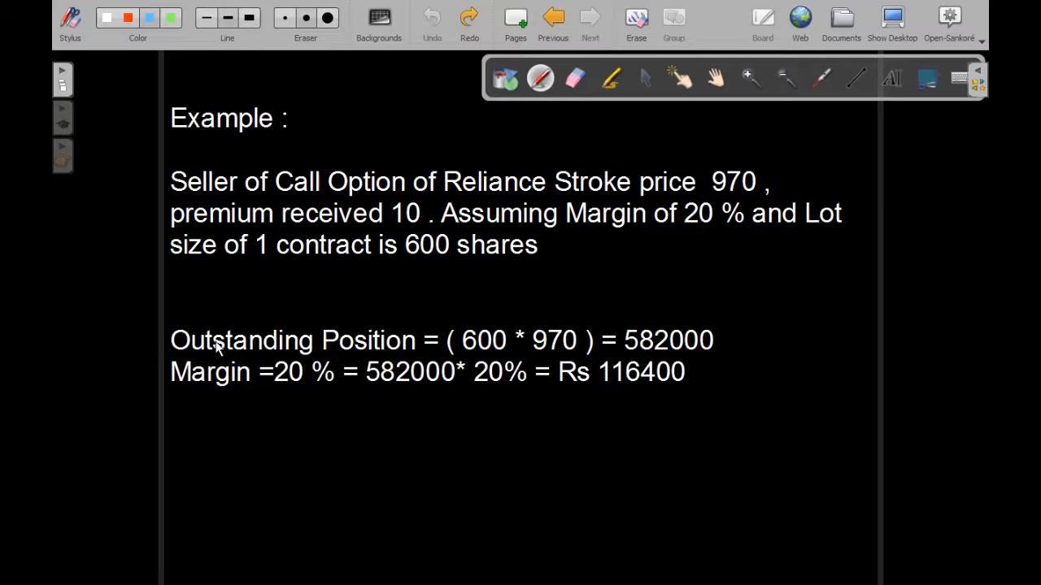
# - Tick the Outstanding Position and Margin lines, arrow after 582000, underline 20 % and Rs 116400
pyautogui.moveTo(133, 354); pyautogui.dragTo(166, 340)
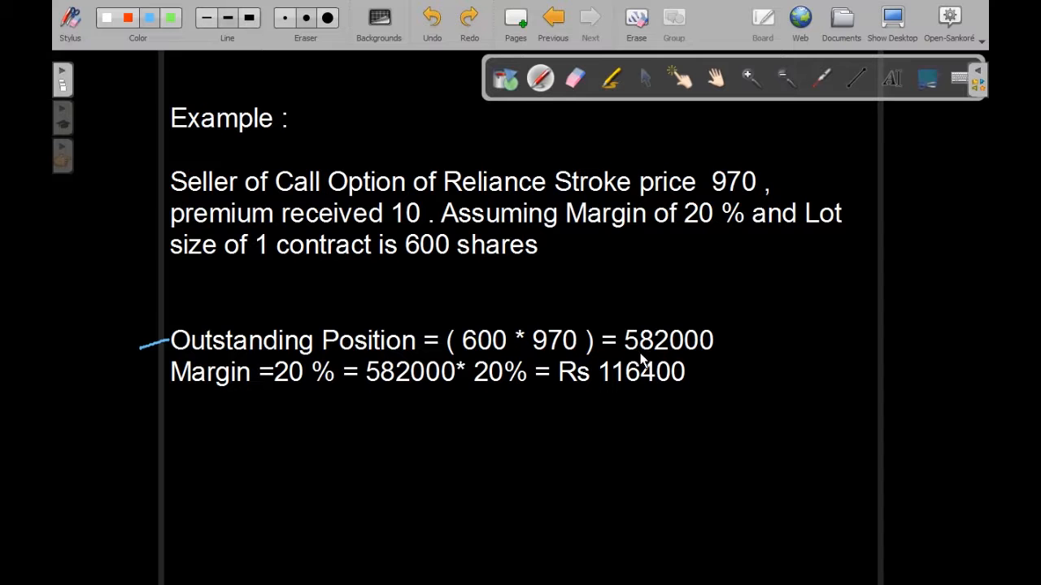
pyautogui.moveTo(728, 349)
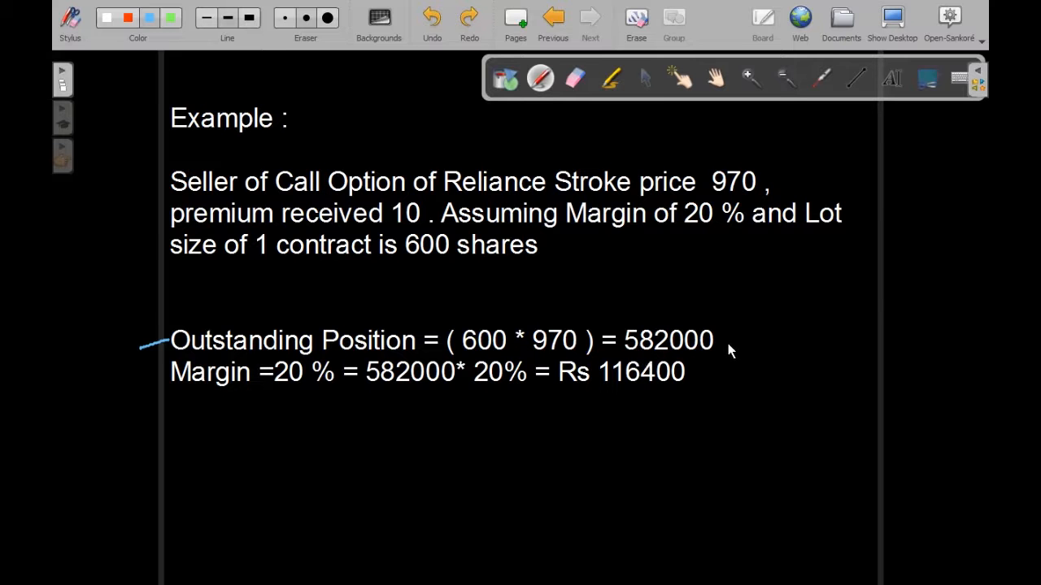
pyautogui.moveTo(718, 341); pyautogui.dragTo(764, 342)
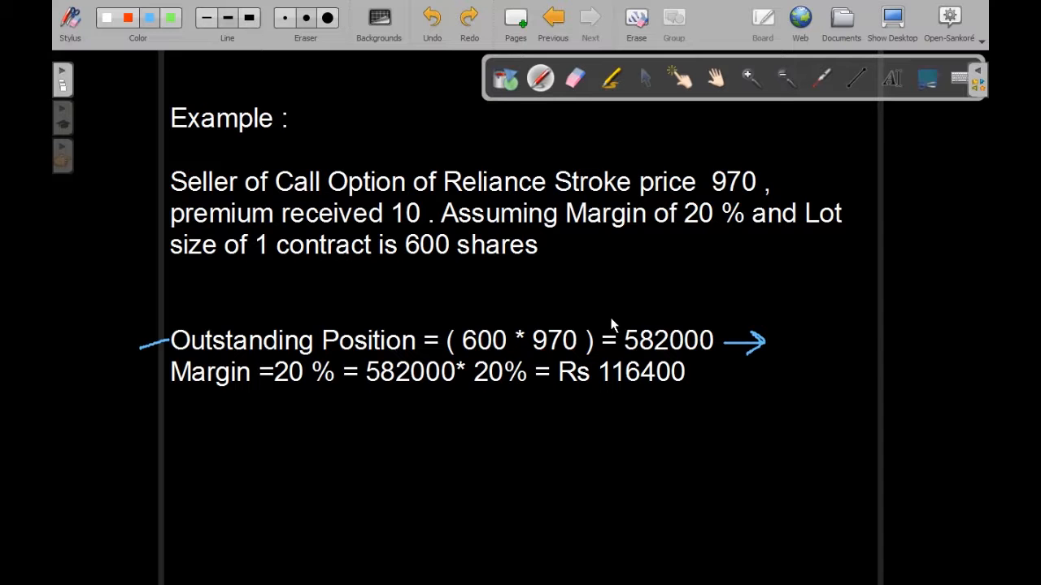
pyautogui.moveTo(171, 387); pyautogui.dragTo(143, 377)
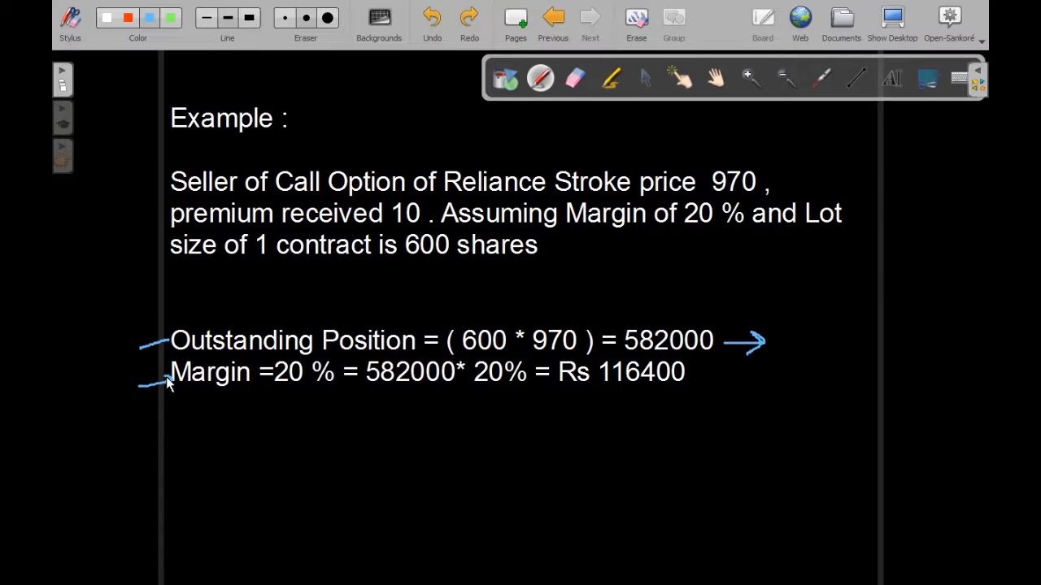
pyautogui.moveTo(268, 397); pyautogui.dragTo(317, 410)
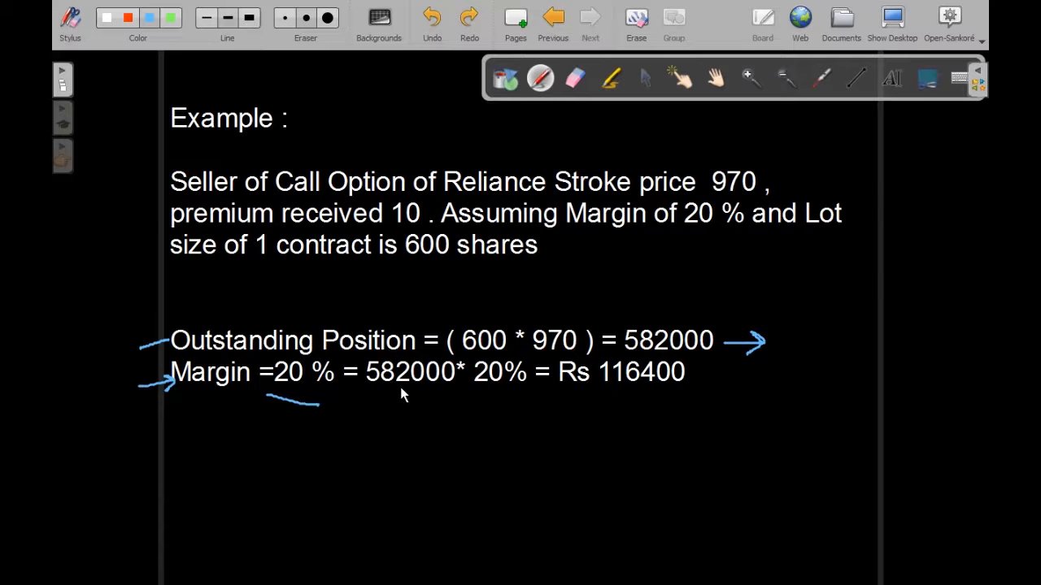
pyautogui.moveTo(398, 397)
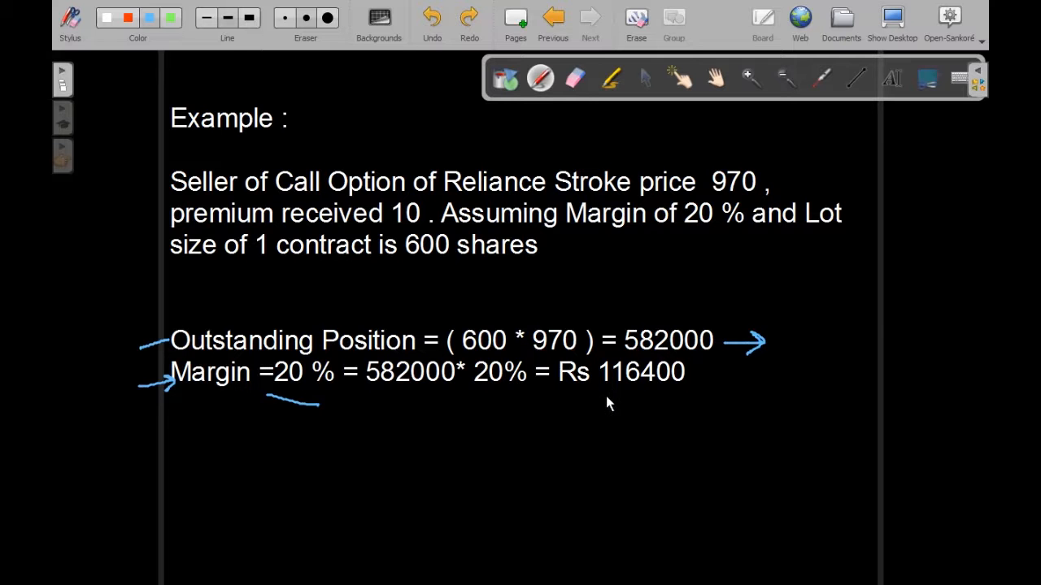
pyautogui.moveTo(605, 397); pyautogui.dragTo(675, 392)
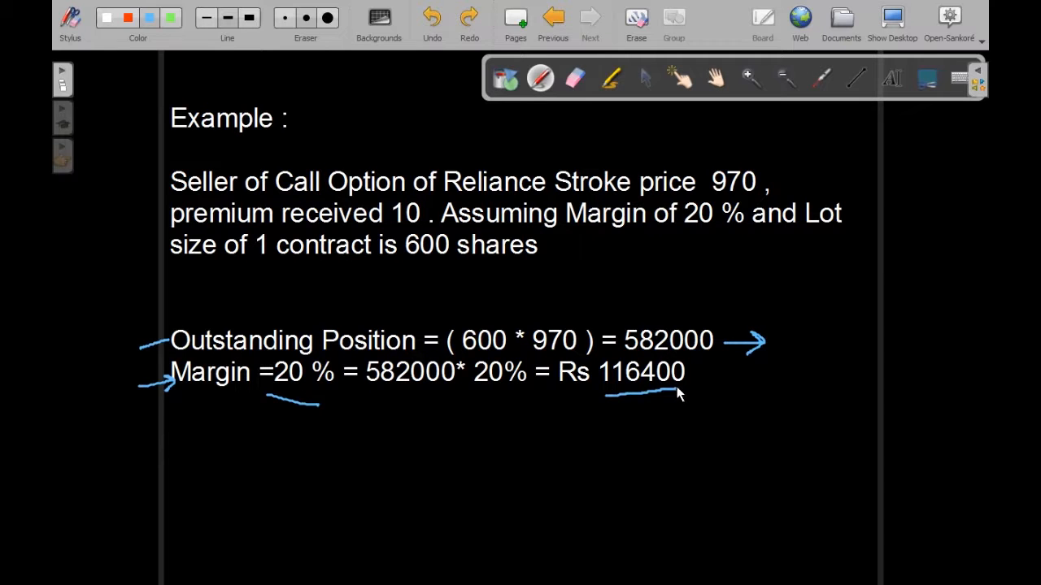
pyautogui.moveTo(696, 400)
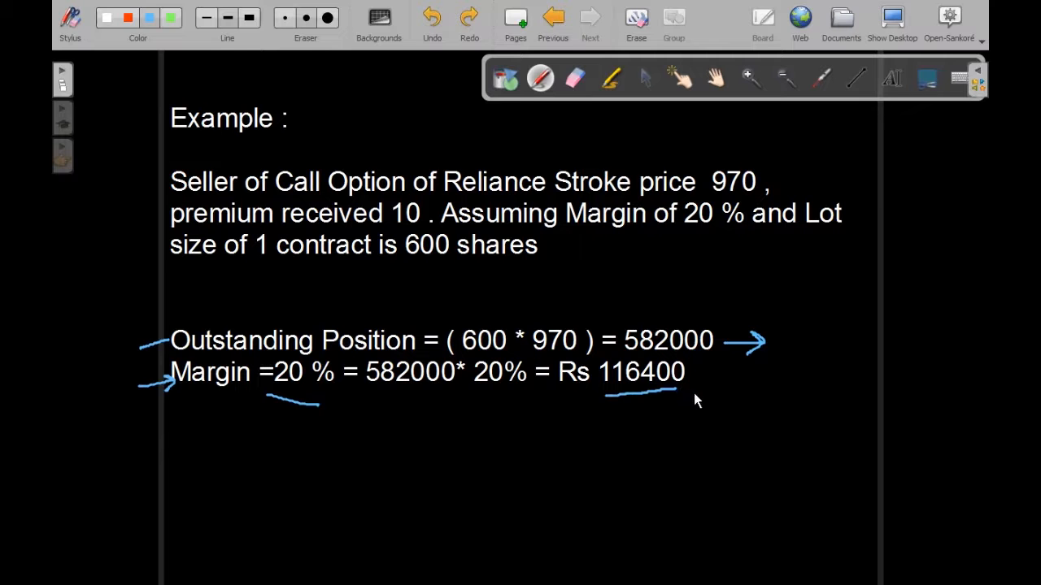
pyautogui.moveTo(726, 420)
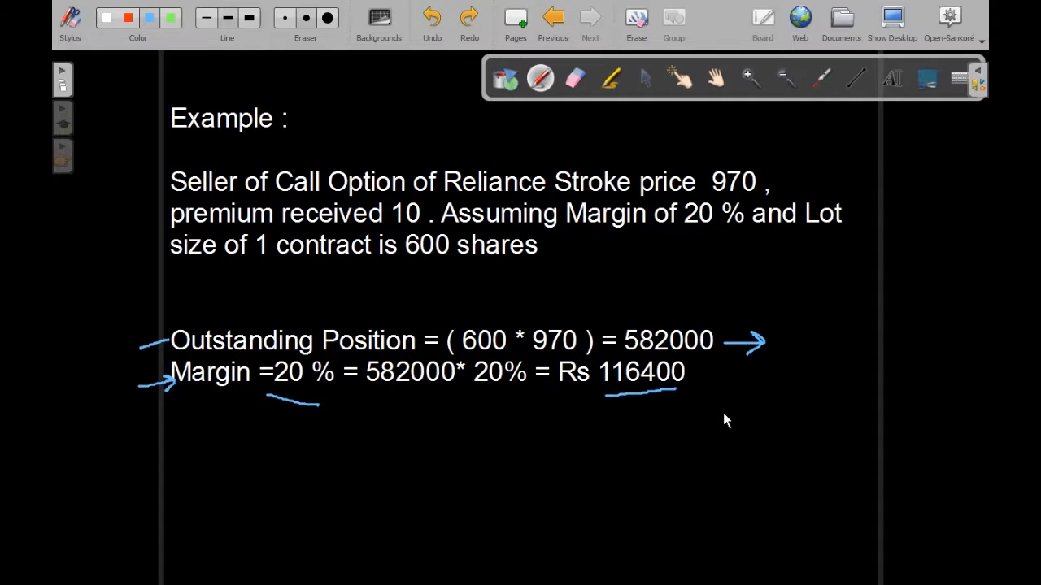
# - Advance to the Settlement page showing Cash and Physical Settlement branches
pyautogui.click(589, 16)
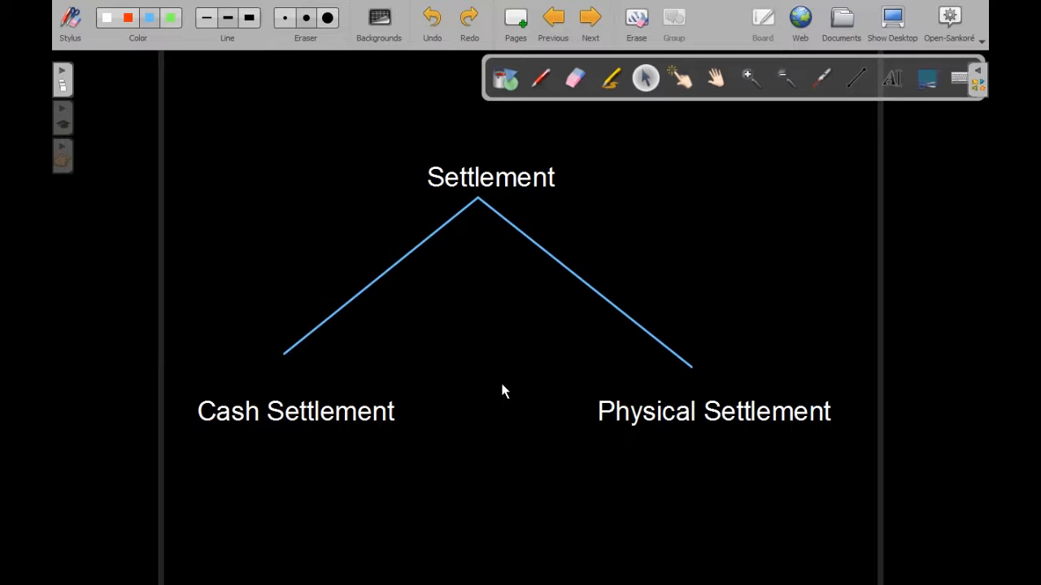
pyautogui.moveTo(338, 351)
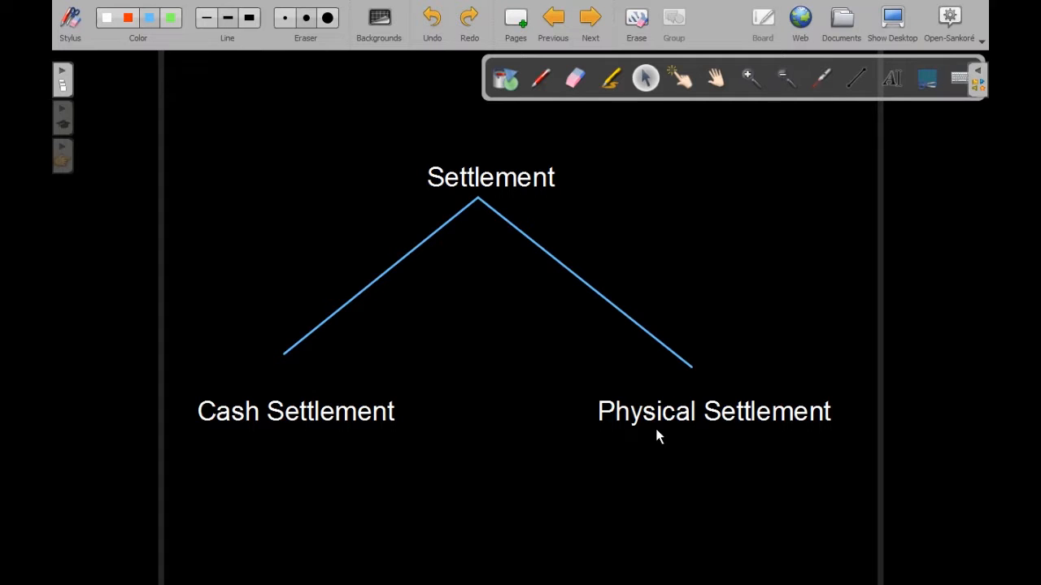
pyautogui.moveTo(615, 419)
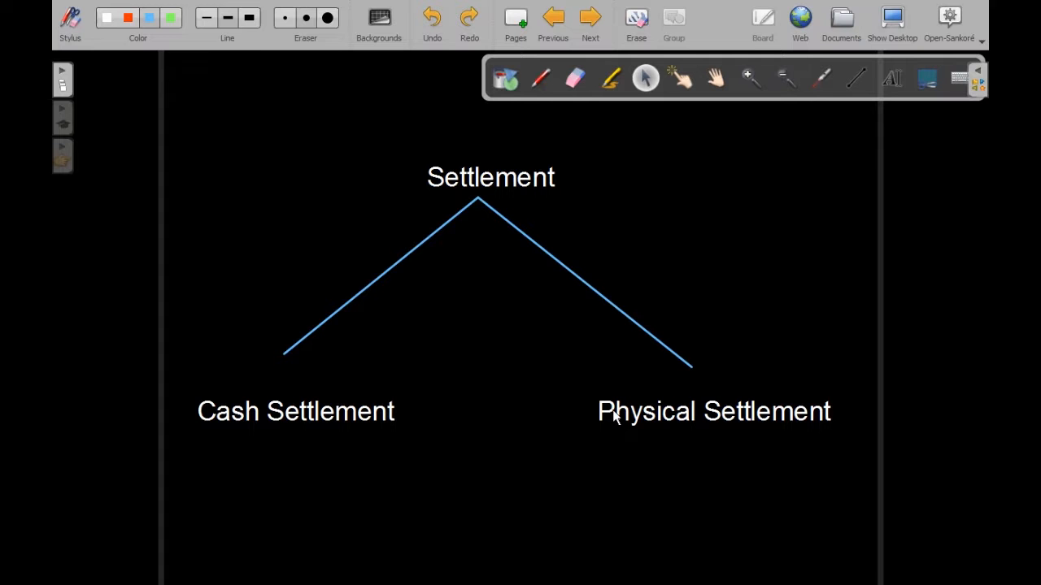